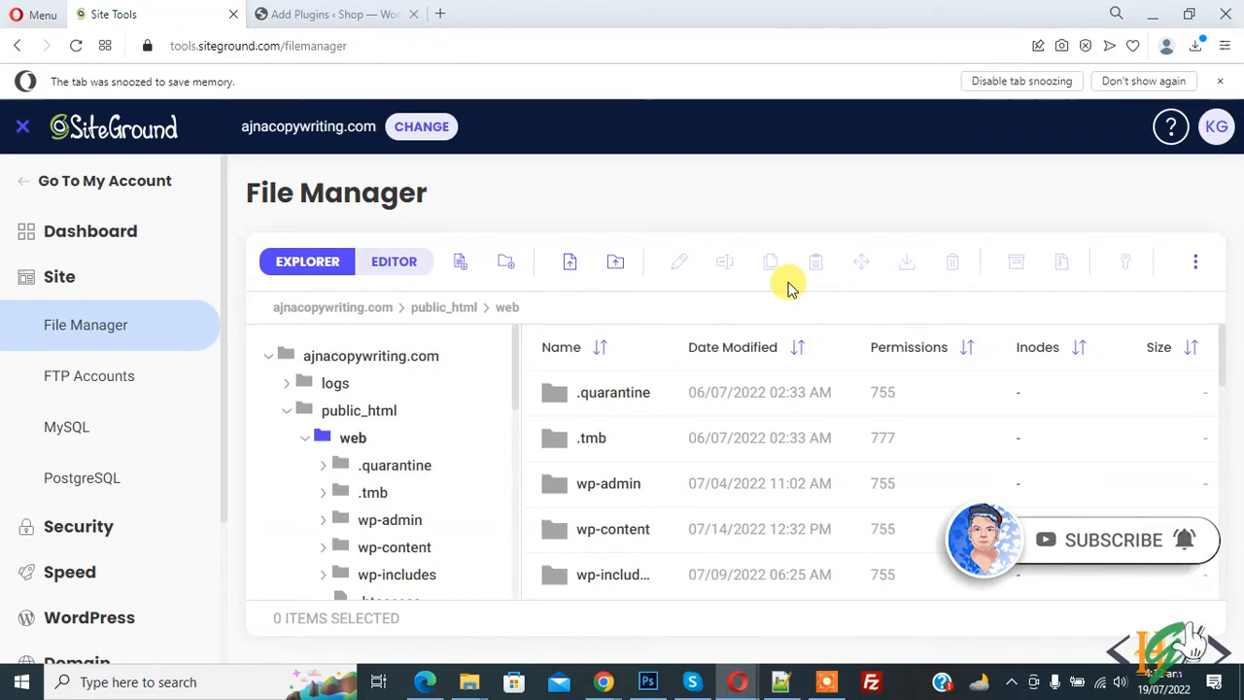
mouse_move(275, 215)
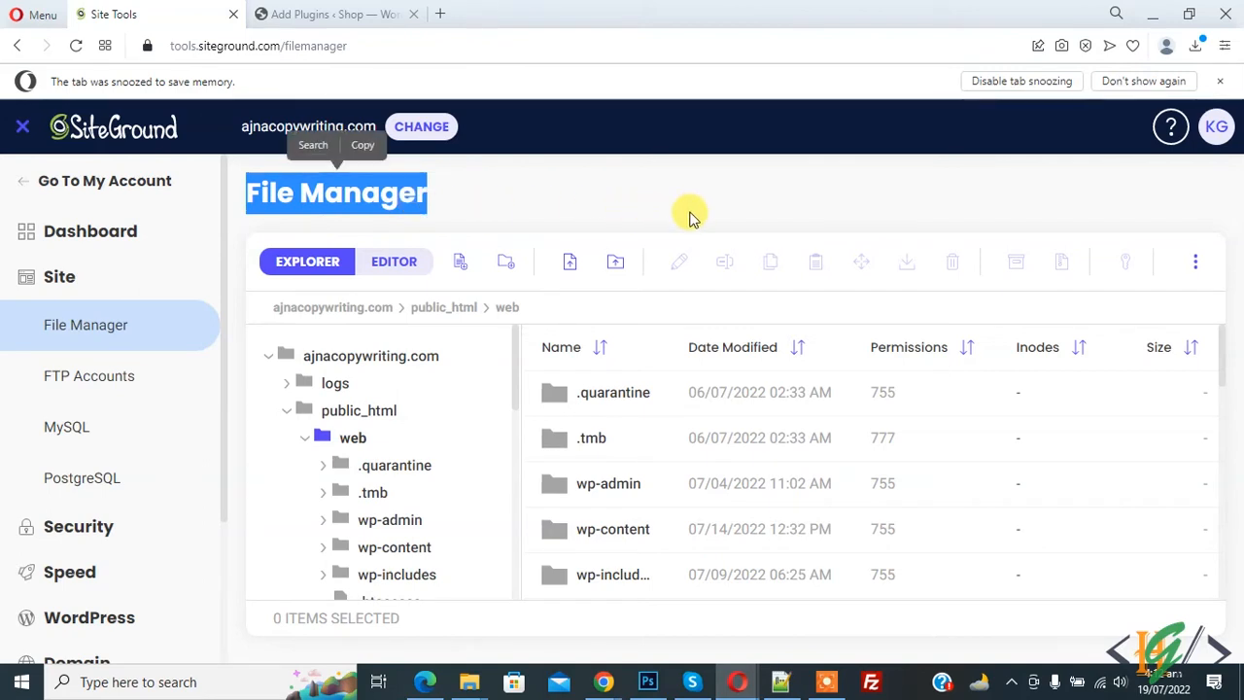
mouse_move(685, 311)
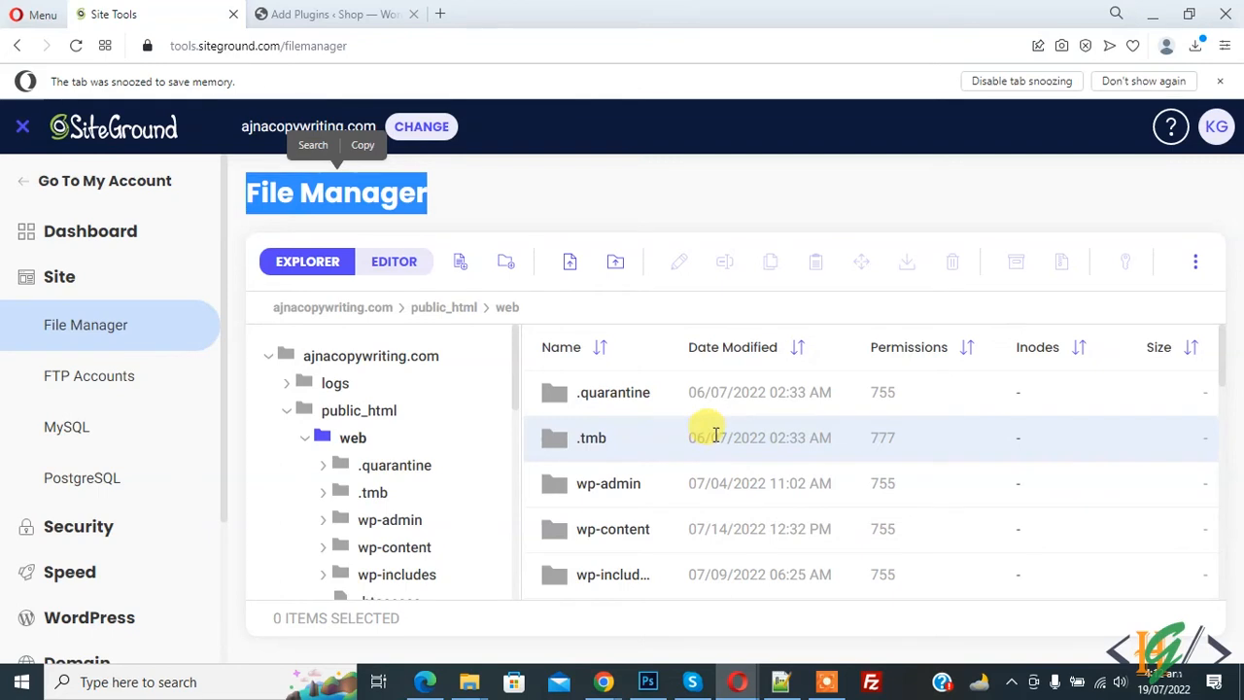
Locate wp-config.php in the web folder list and bring up its actions to edit it.
scroll(down, 3)
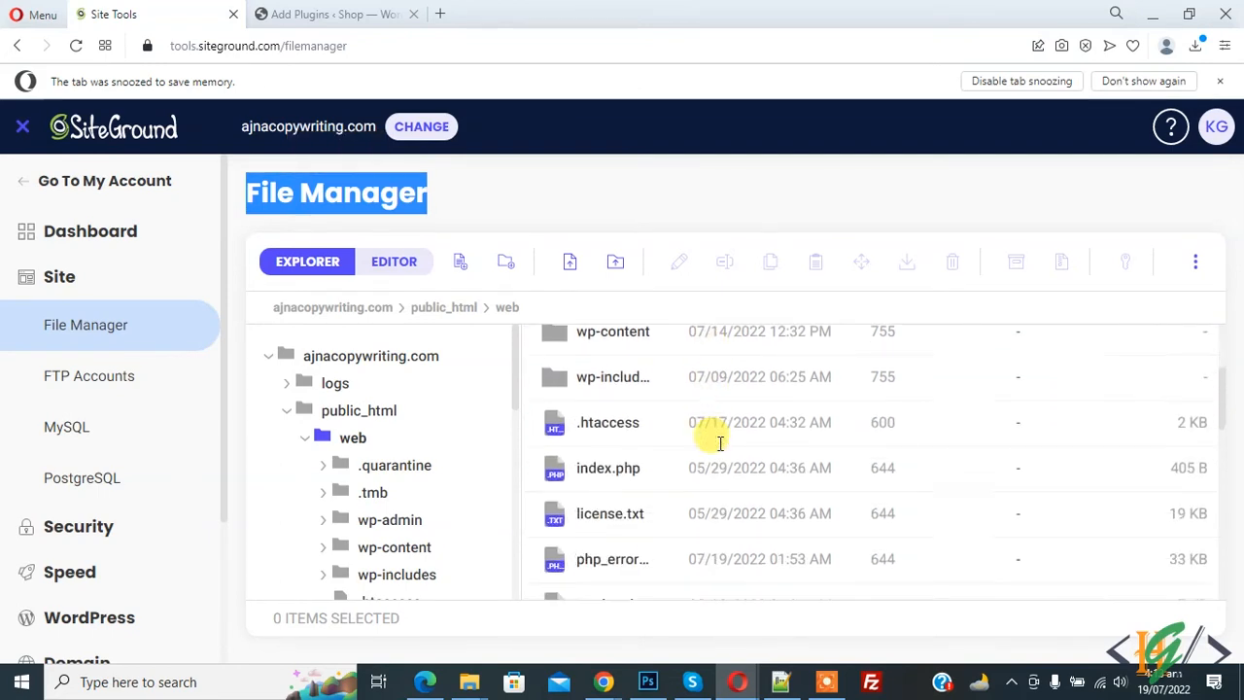
scroll(down, 3)
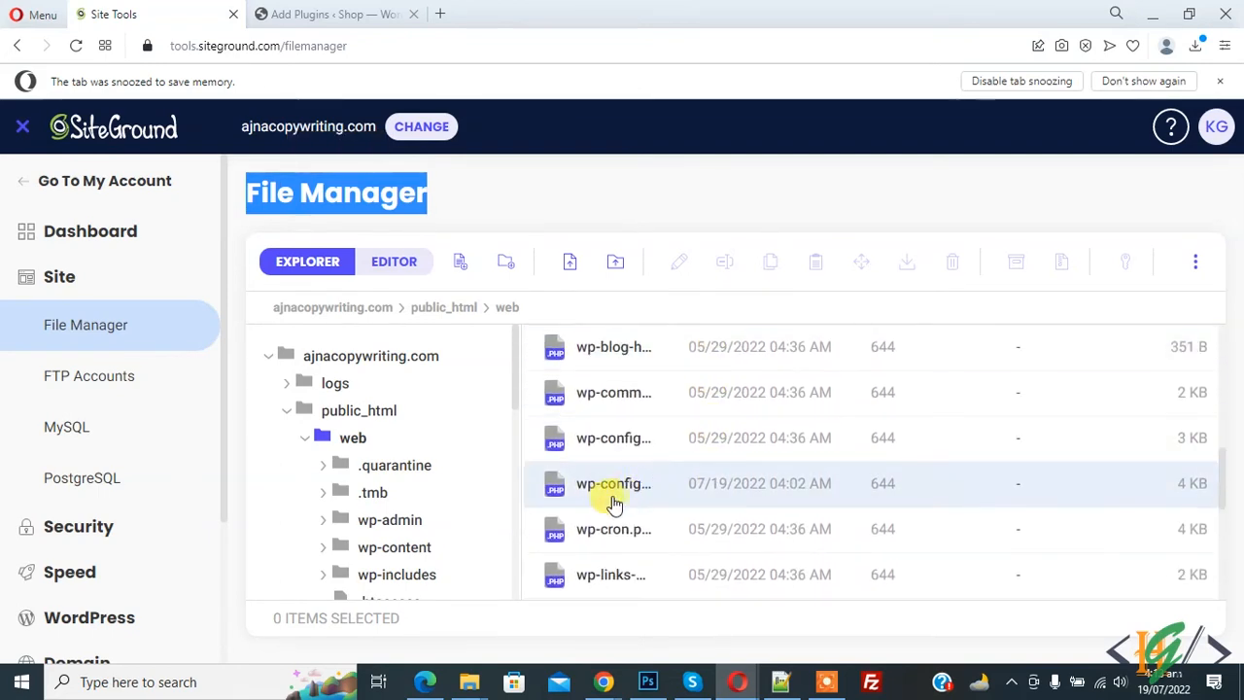
right_click(614, 483)
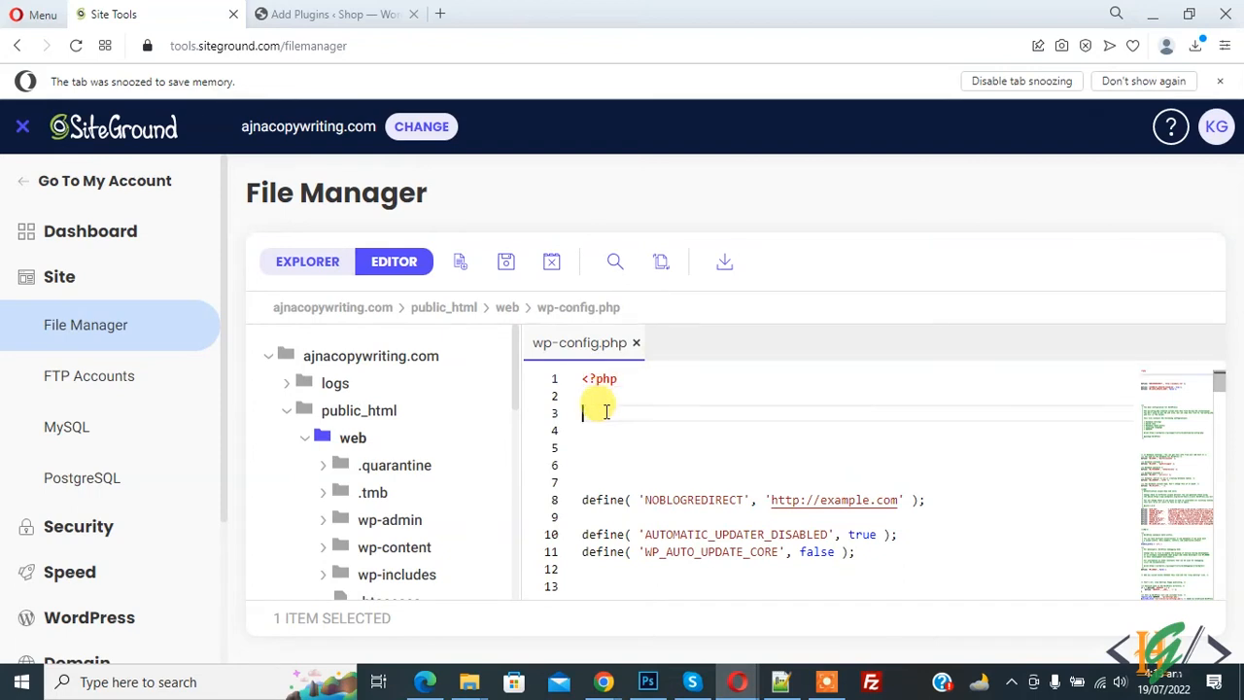
Add define( 'FS_METHOD', 'direct'); on line 3 of wp-config.php and save the file.
click(602, 412)
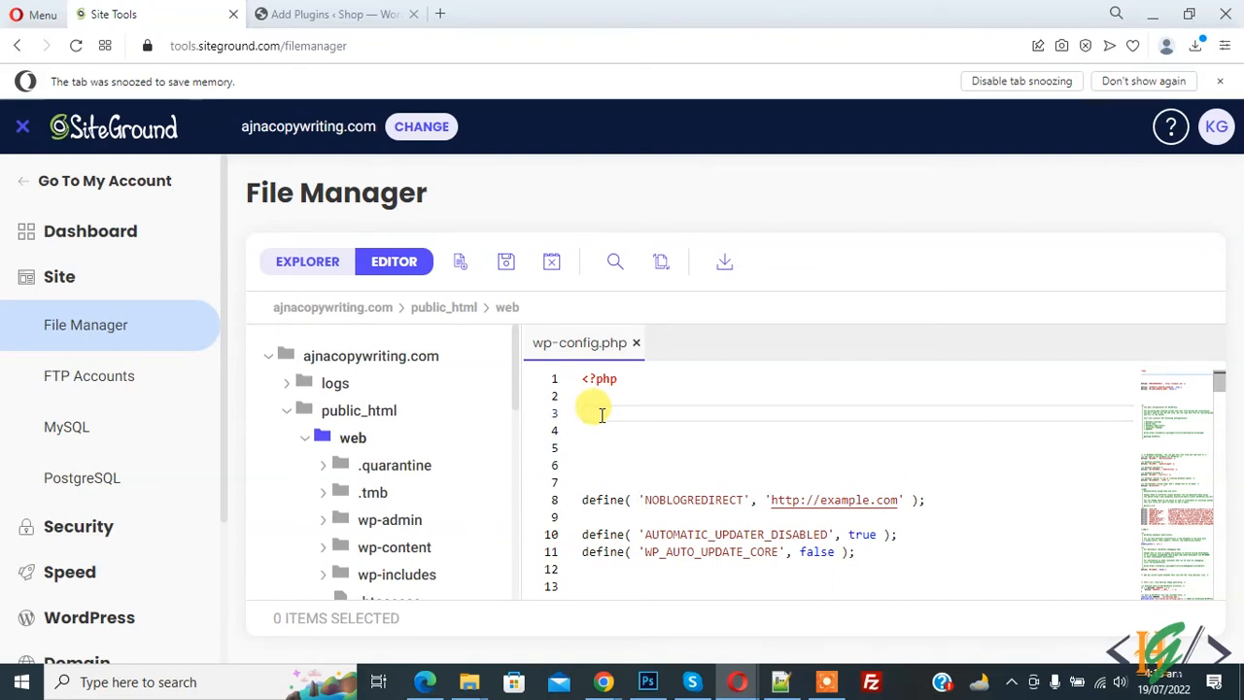
text(define( 'FS_METHOD', 'direct');)
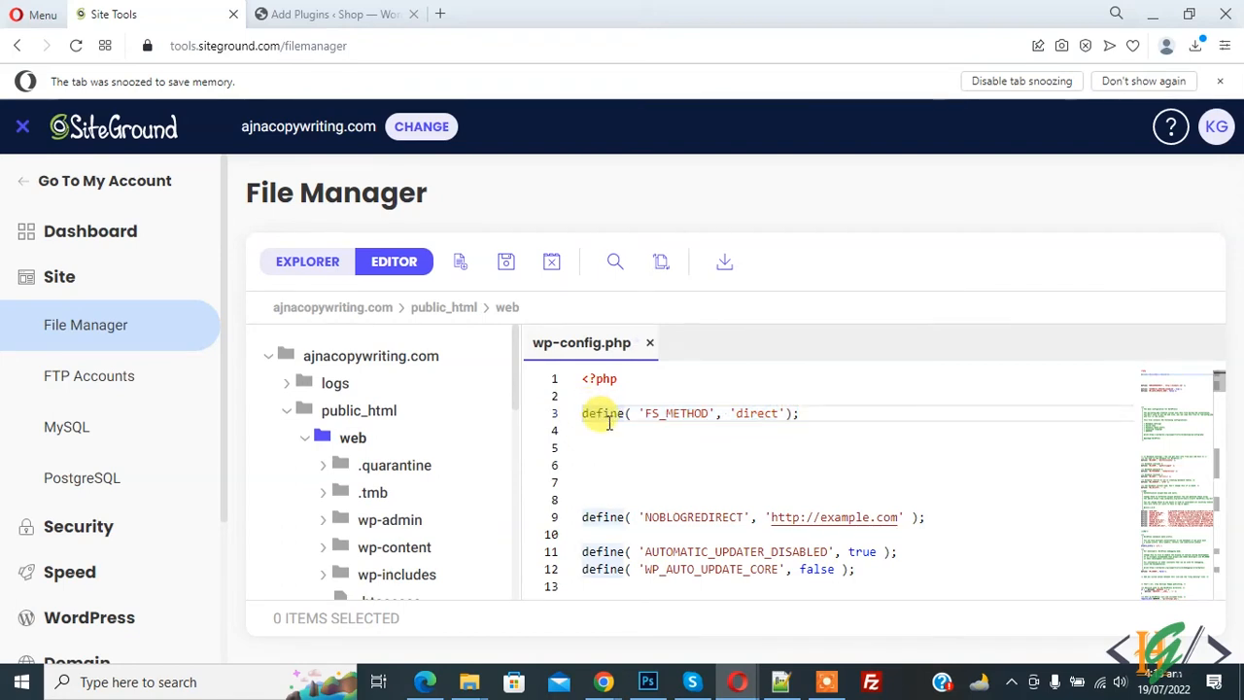
click(506, 261)
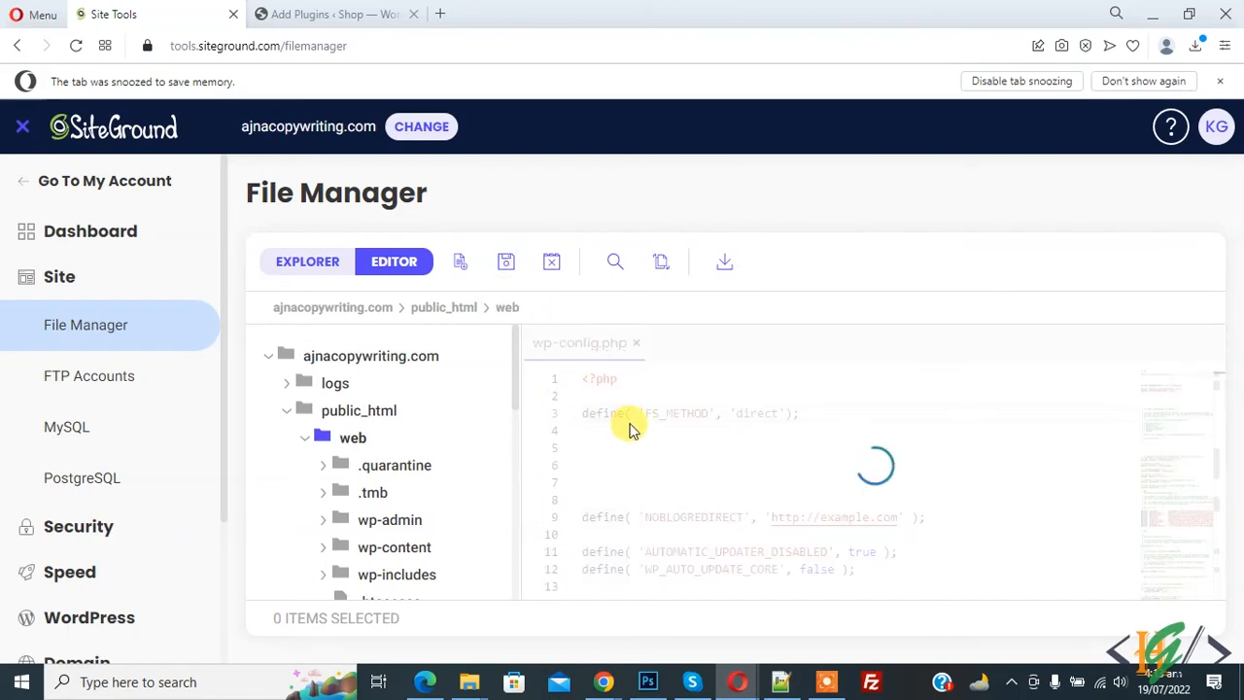
Add the FTP_USER, FTP_PASS and FTP_HOST define lines below FS_METHOD on lines 5–7.
click(505, 262)
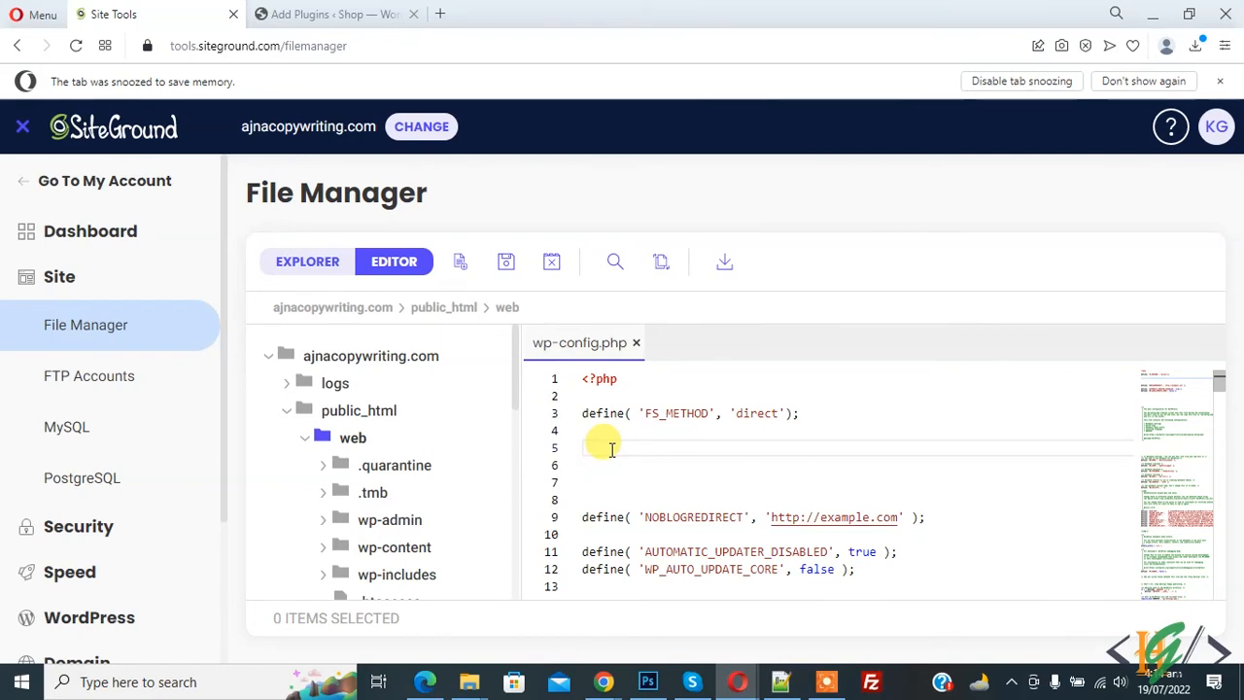
text(define( 'FTP_USER', 'username' );)
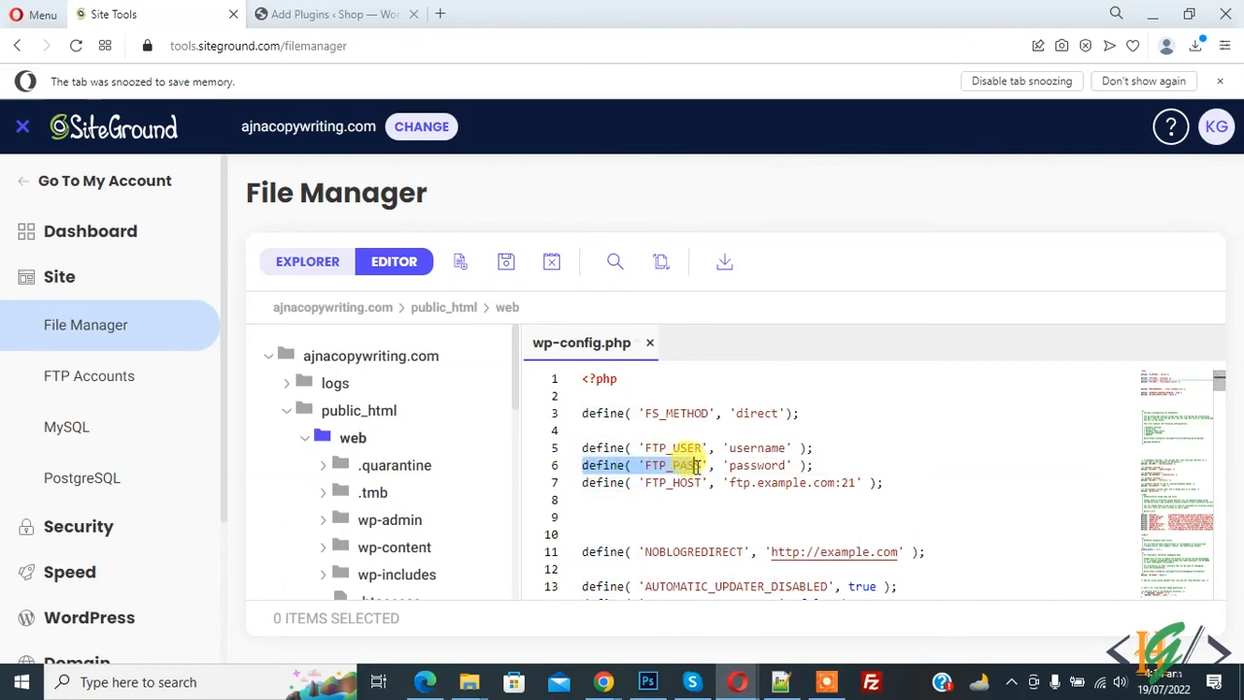
click(677, 482)
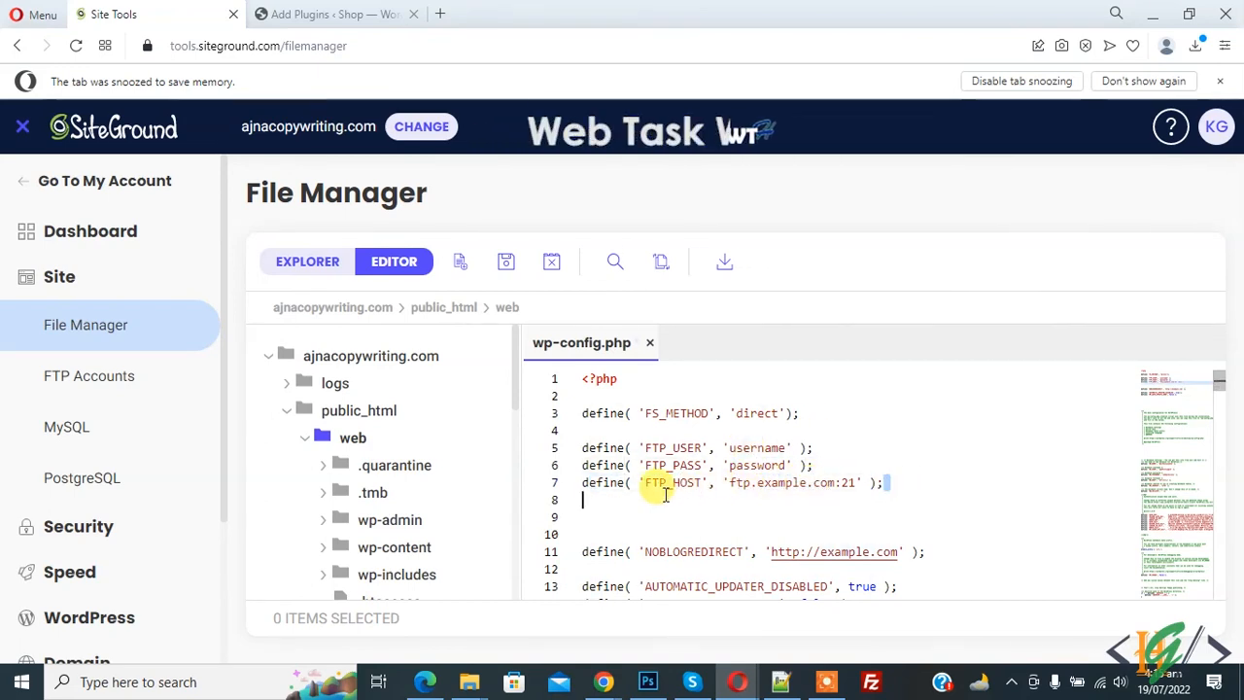
drag(581, 448, 882, 483)
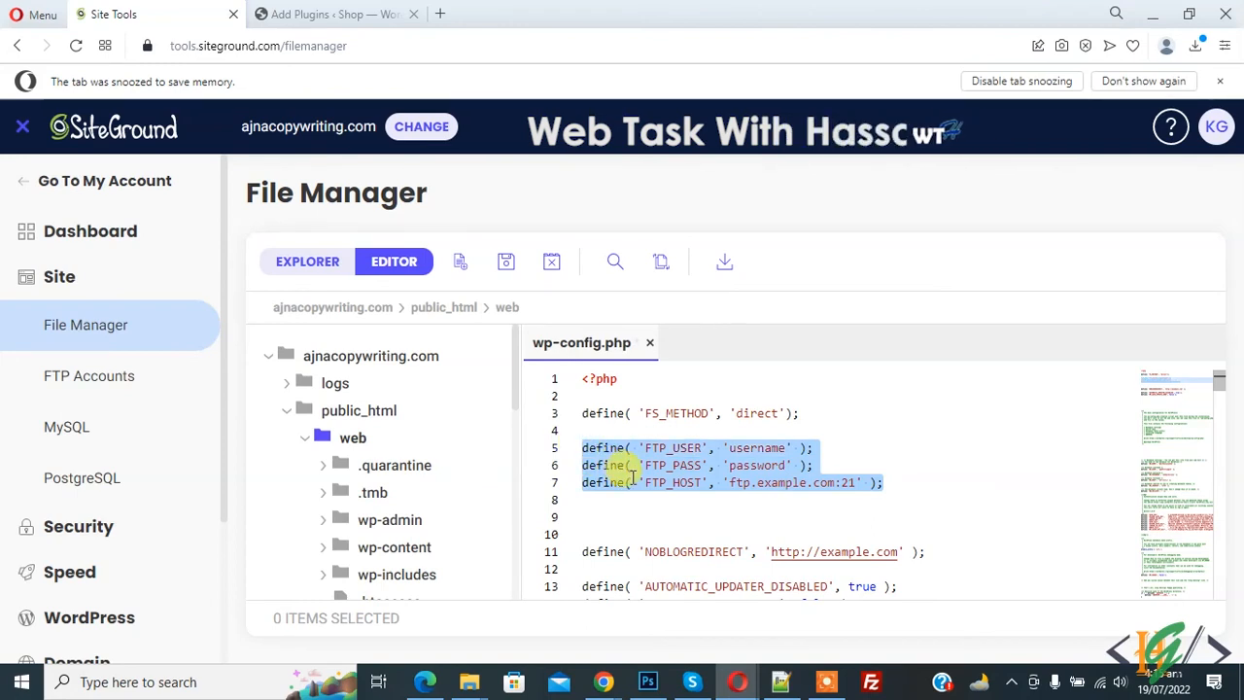
click(583, 412)
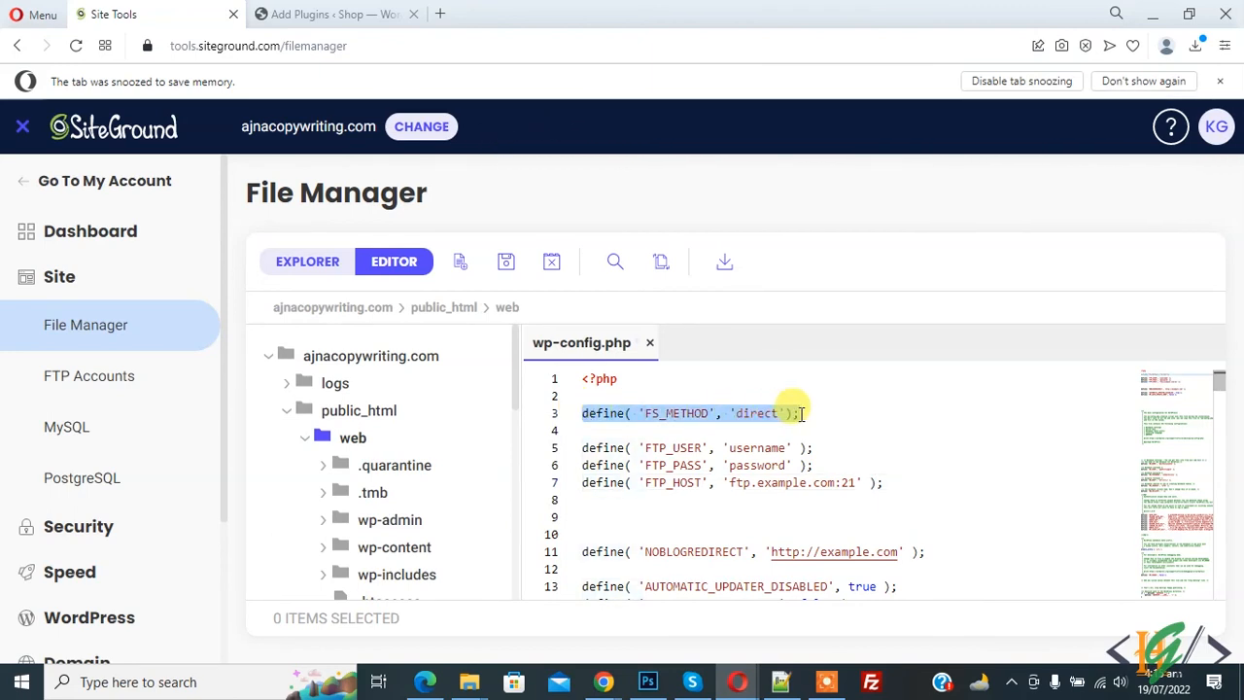
click(583, 448)
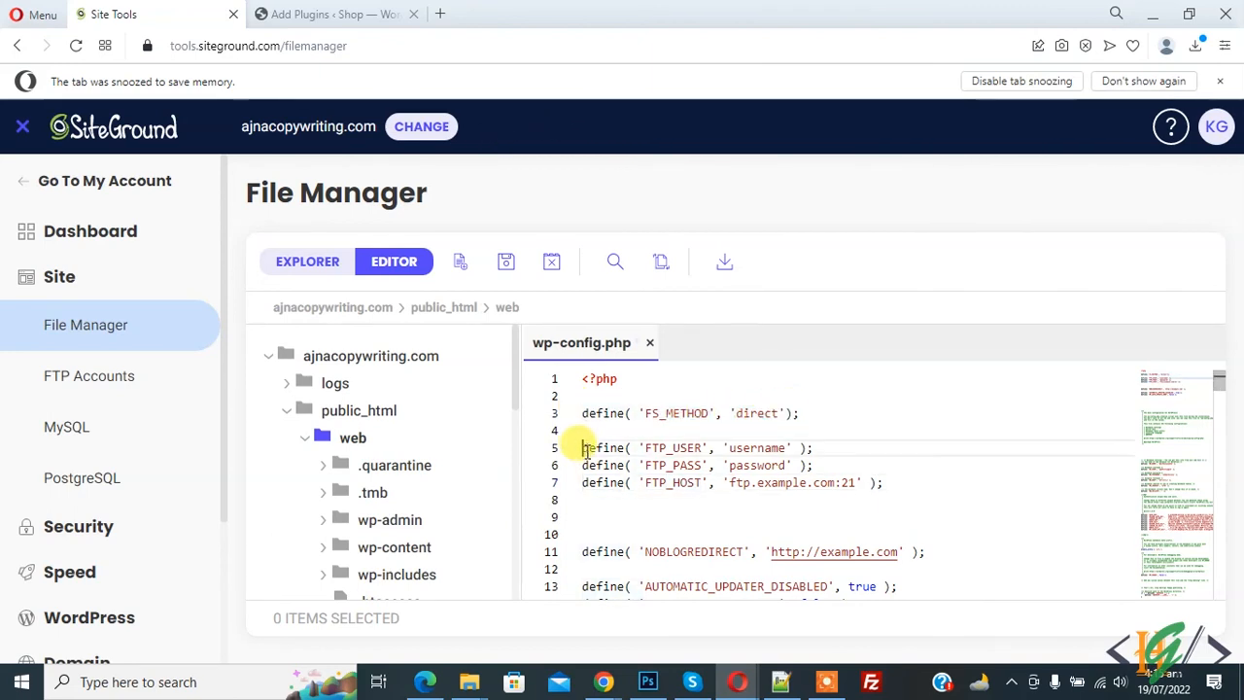
drag(581, 447, 882, 483)
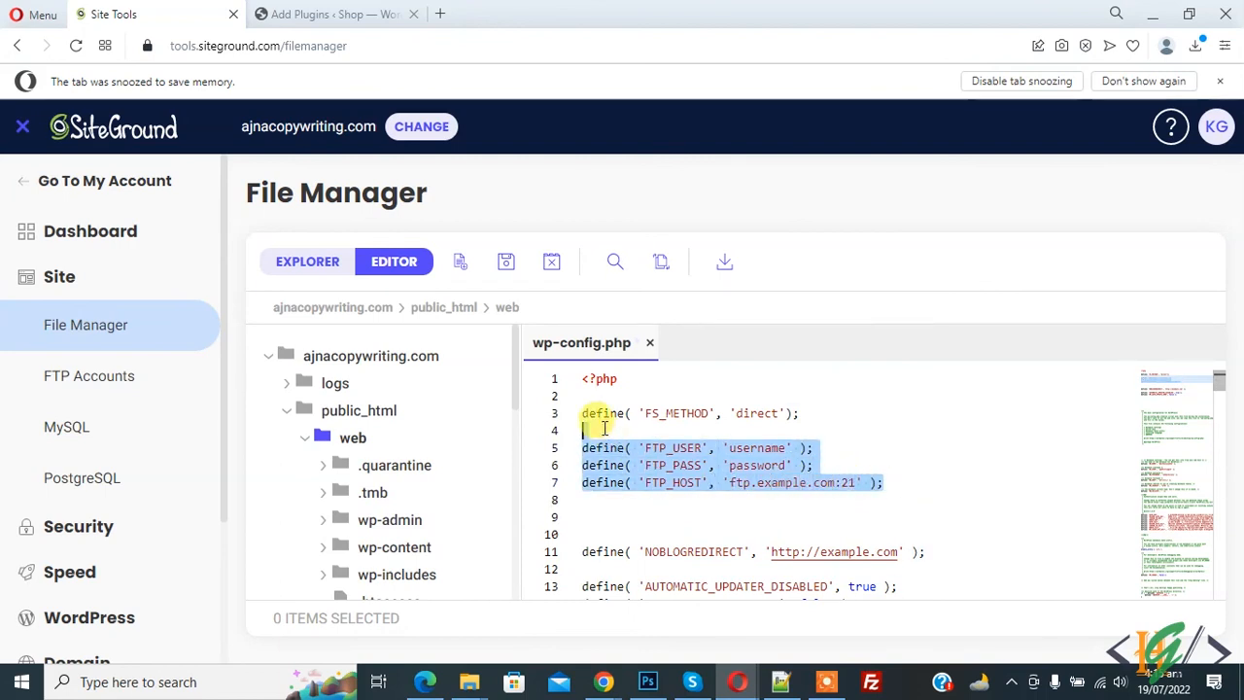
click(632, 465)
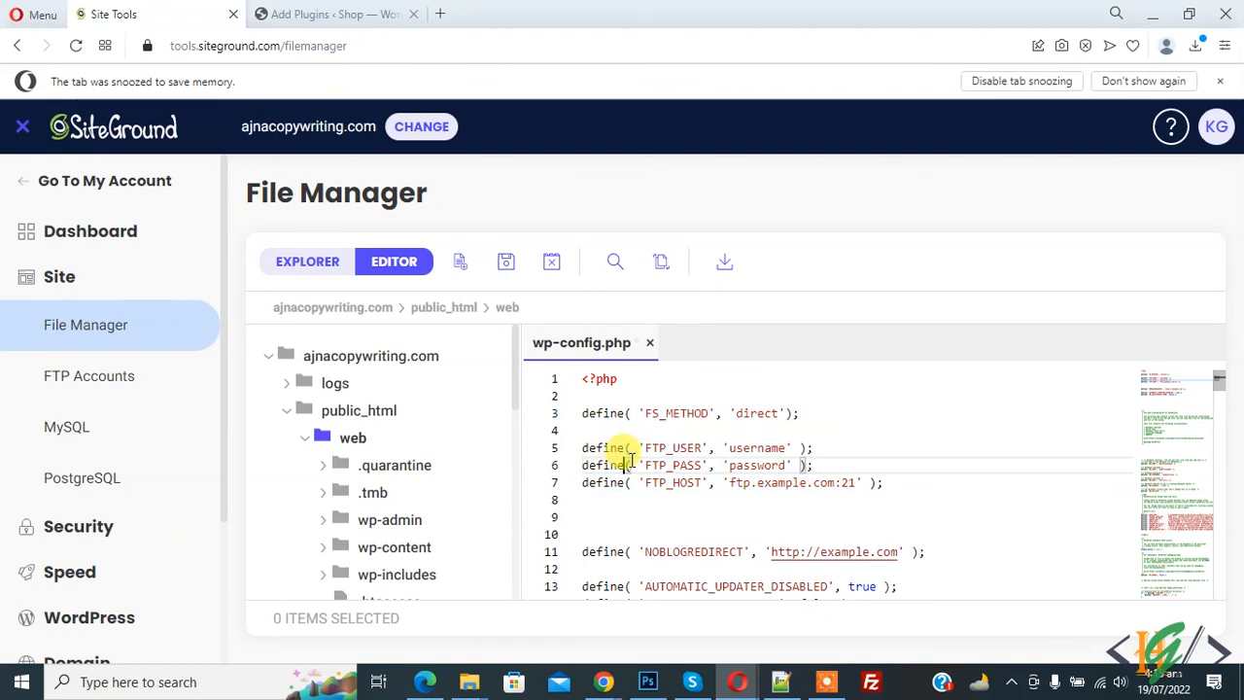